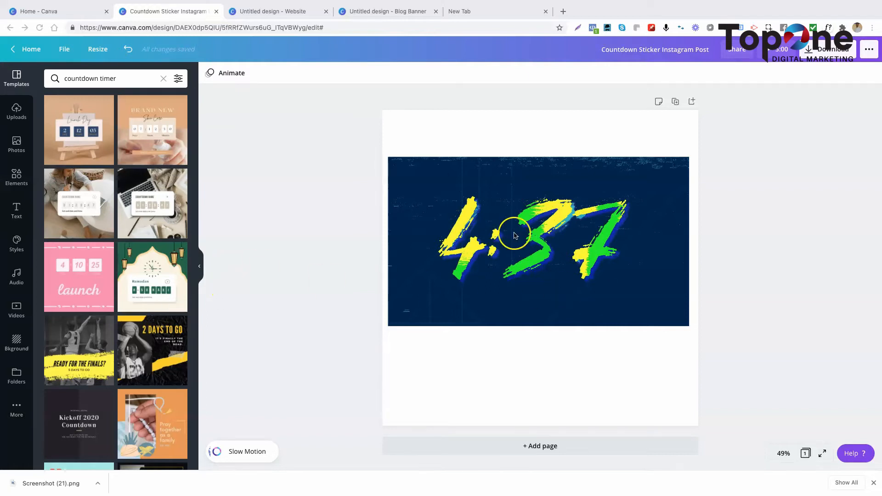
mouse_move(475, 304)
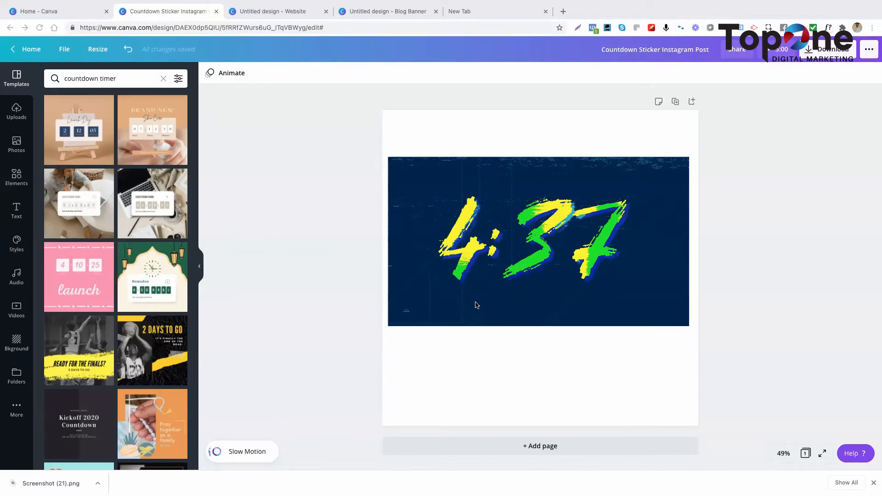
mouse_move(542, 289)
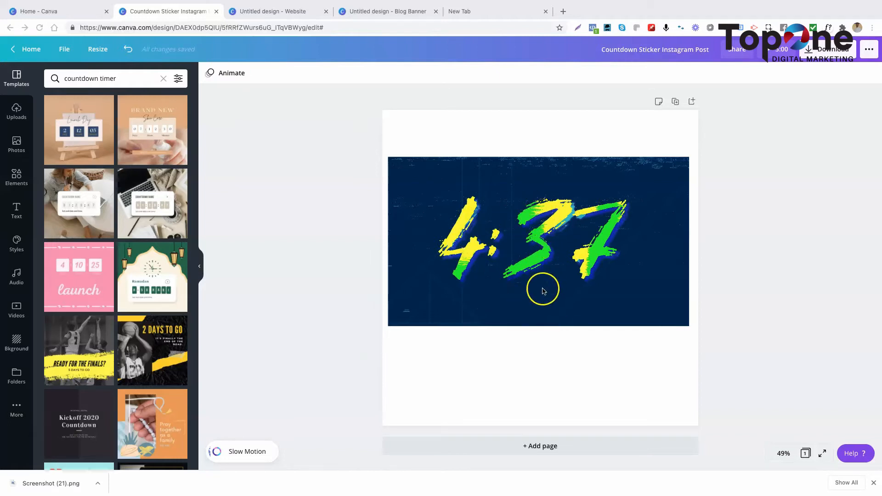
Preview the current brushstroke countdown design full screen and return to the editor.
click(538, 241)
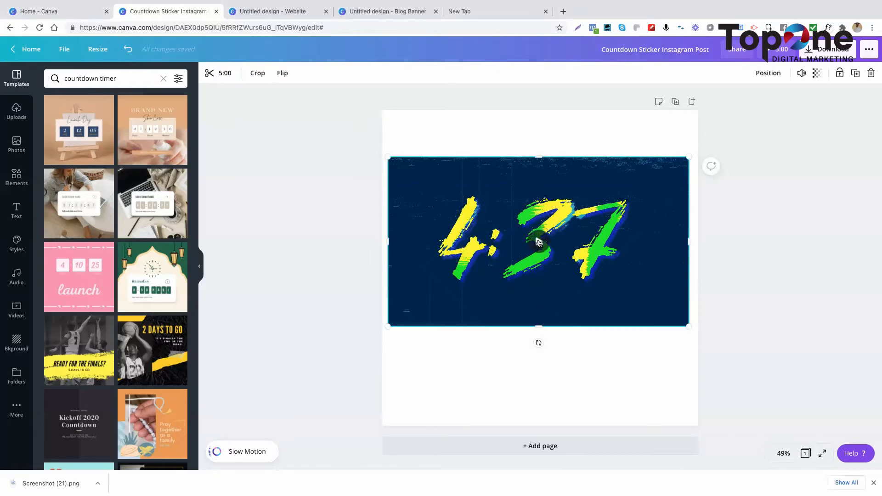
click(538, 242)
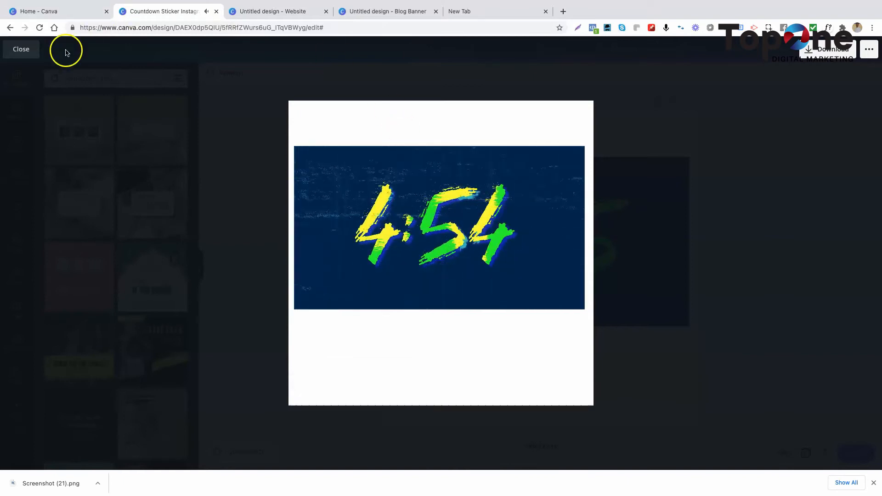
click(21, 49)
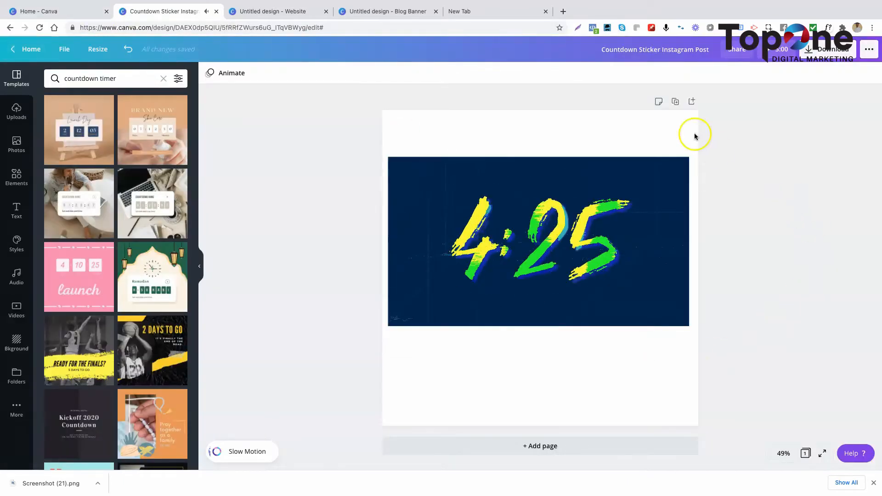
mouse_move(336, 207)
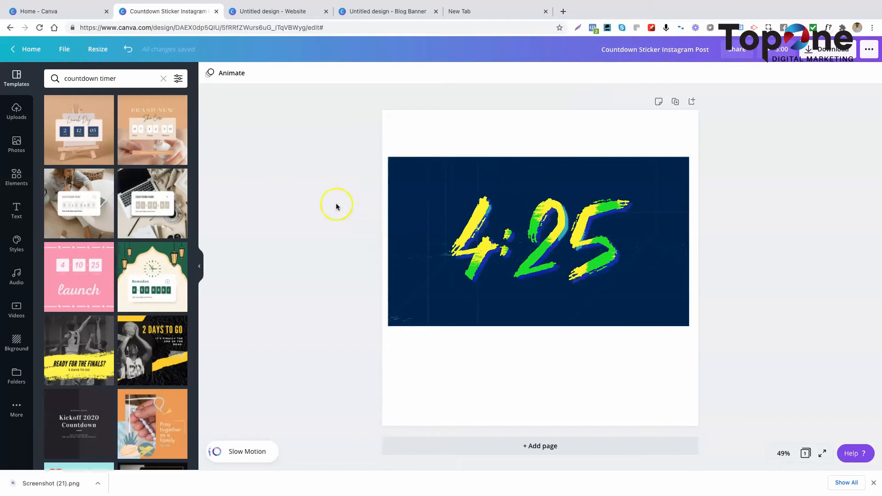
mouse_move(254, 230)
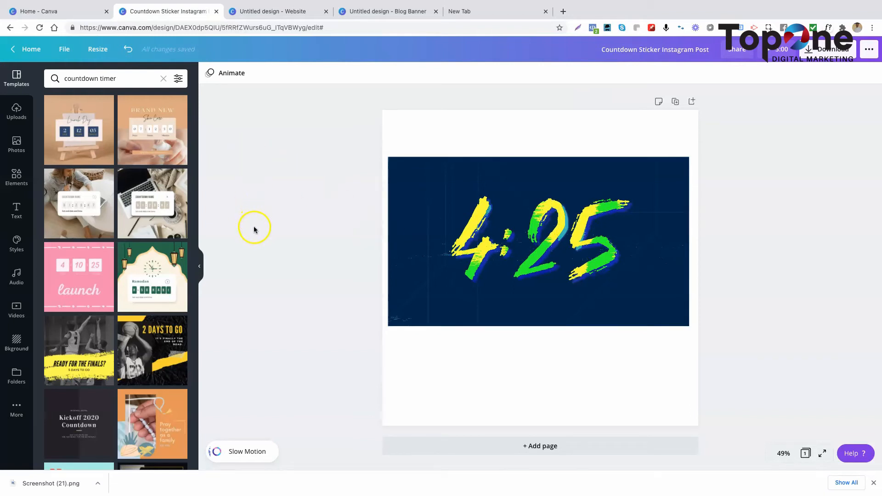
Replace the template search with 'countdown timer'.
click(164, 78)
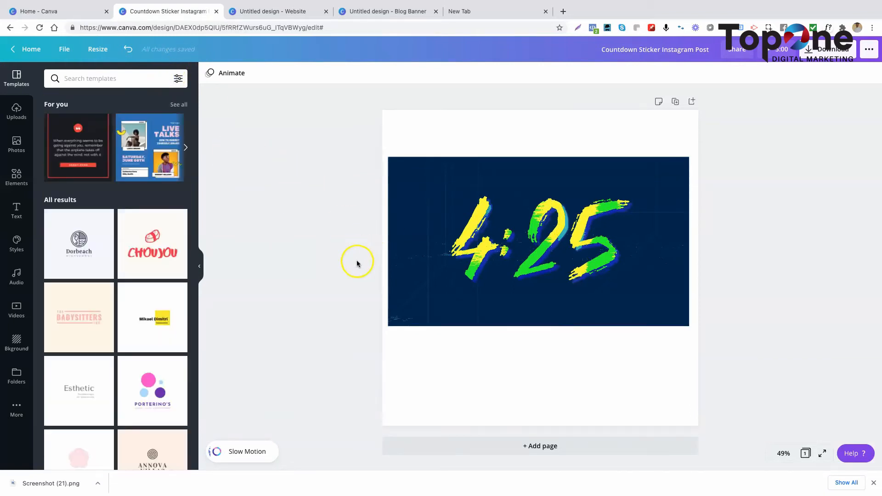
mouse_move(355, 269)
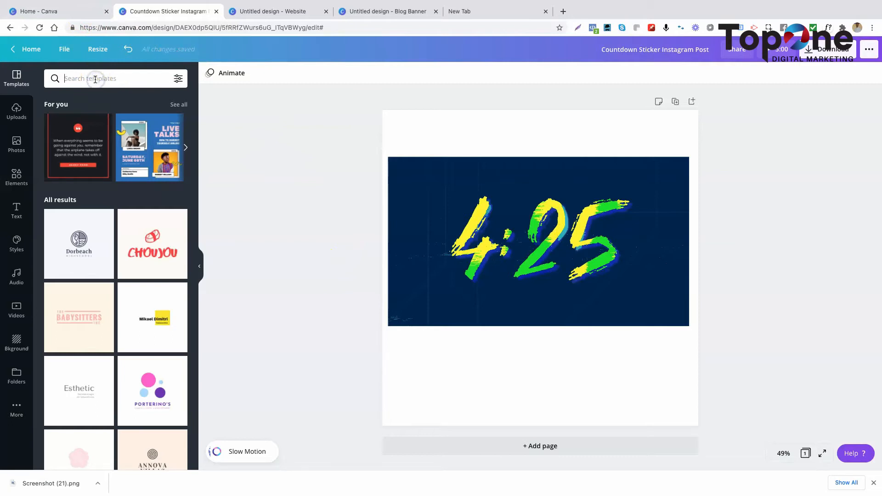
text(cou)
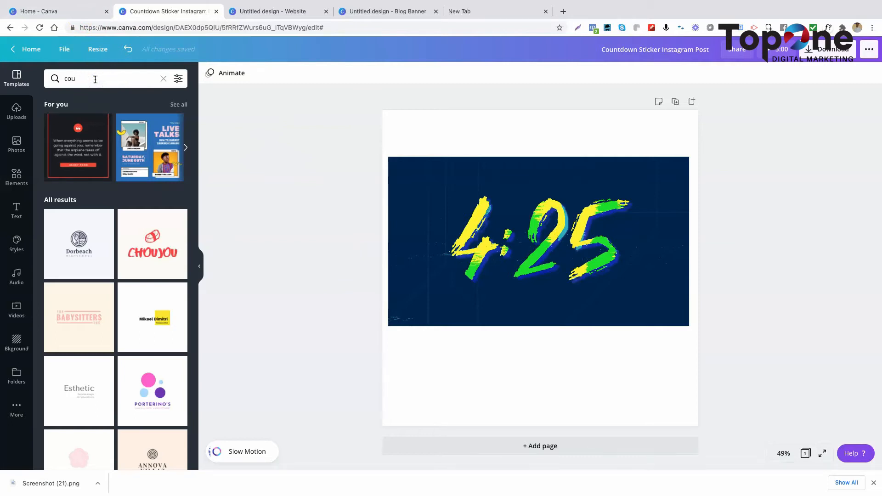
text(ntdo)
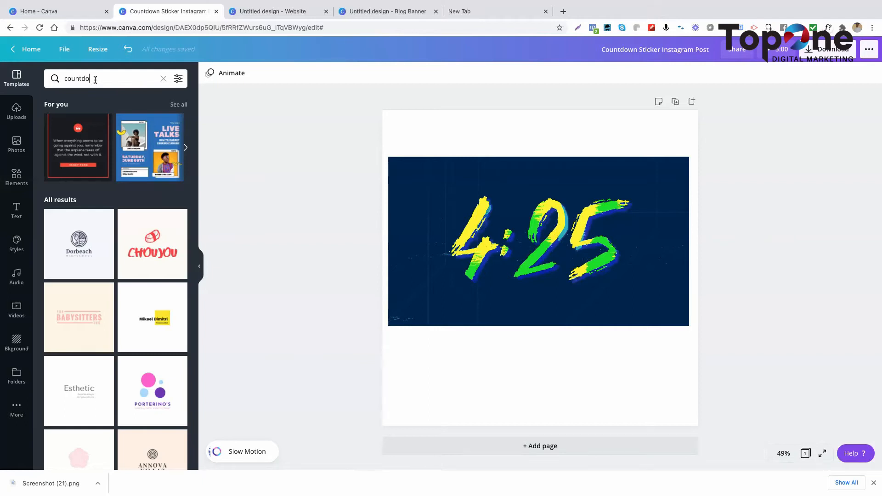
text(wn)
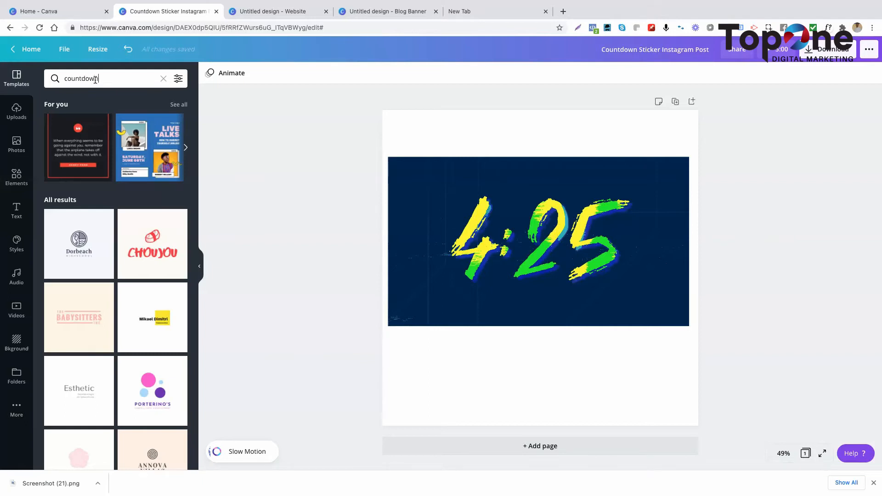
text(timer)
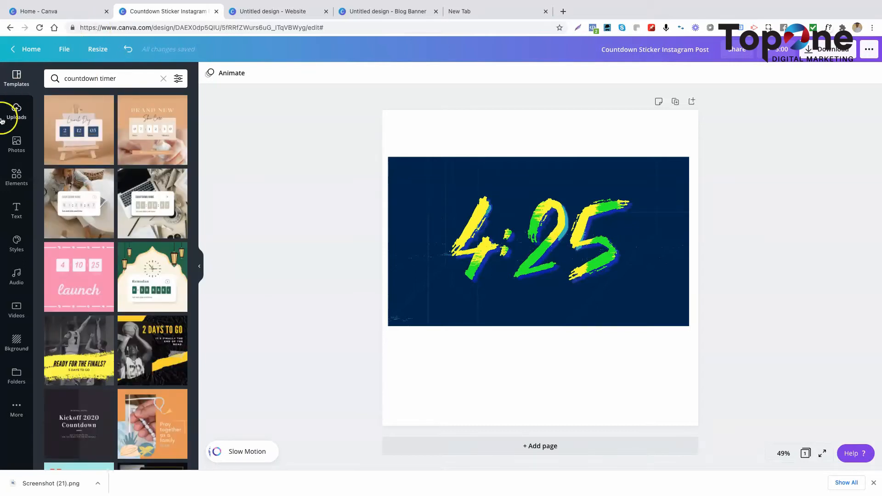
Search the Videos library for countdown timers and swap in the puzzle-piece countdown clip.
click(16, 309)
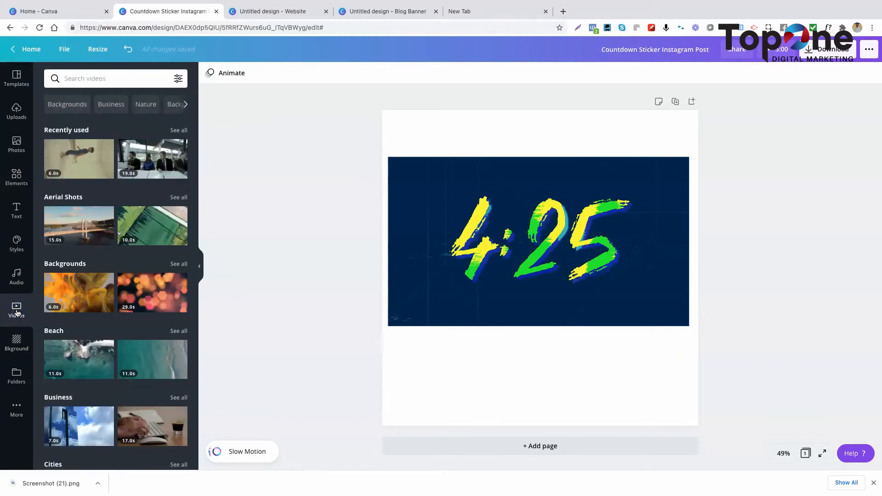
click(495, 253)
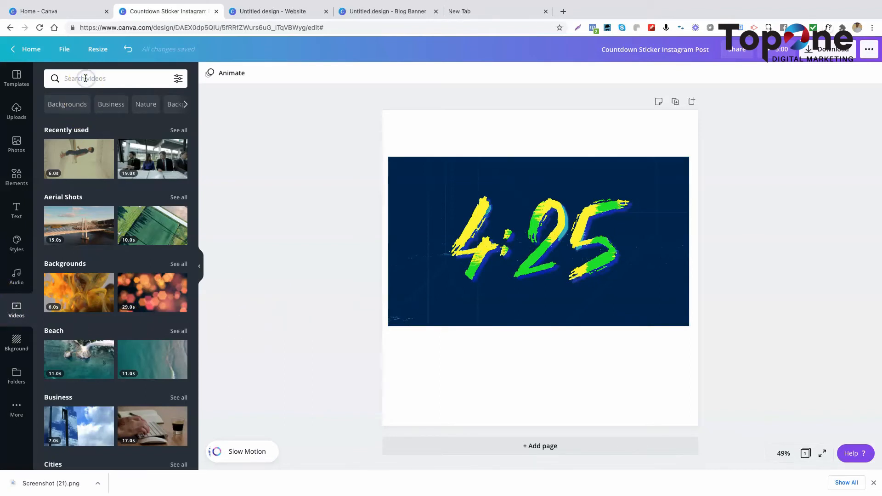
text(coun)
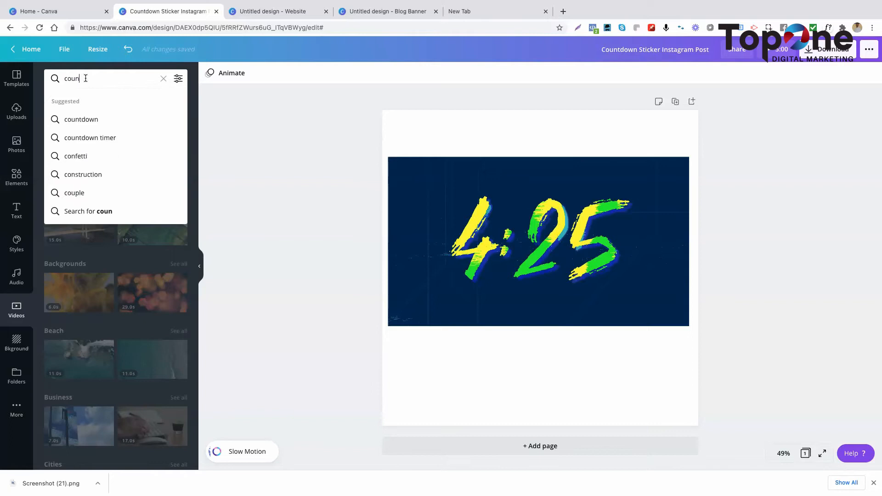
text(t)
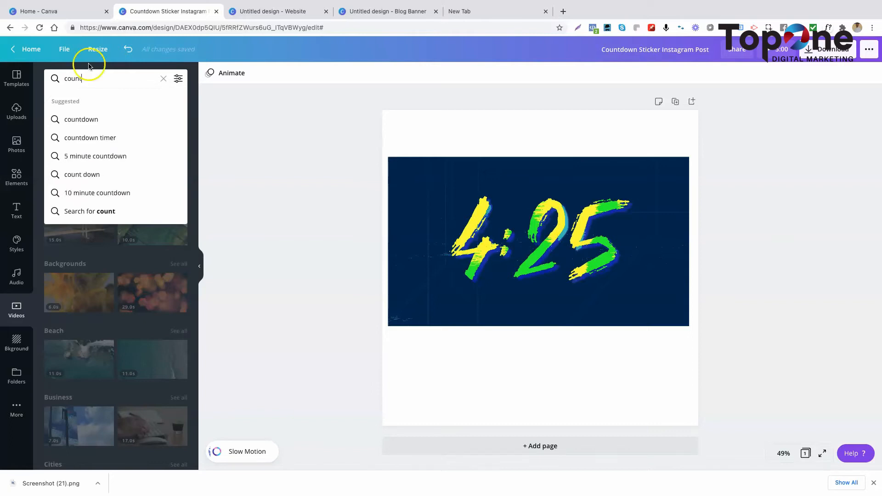
click(90, 138)
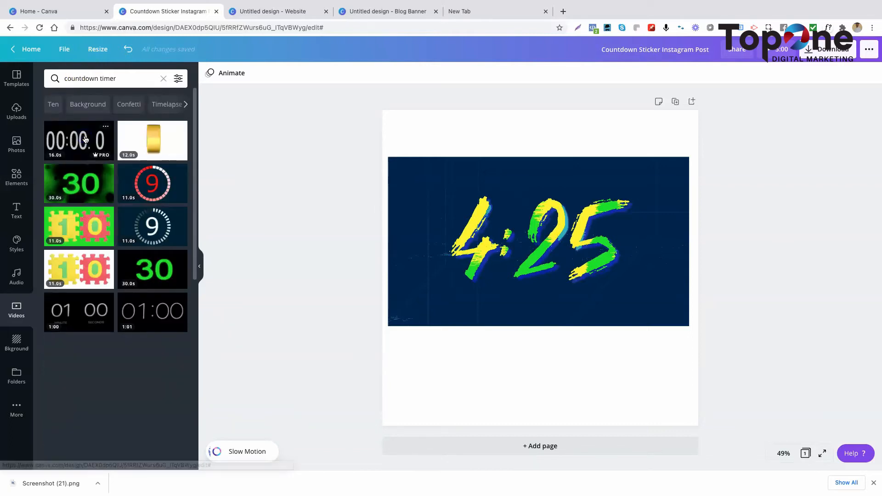
scroll(down, 3)
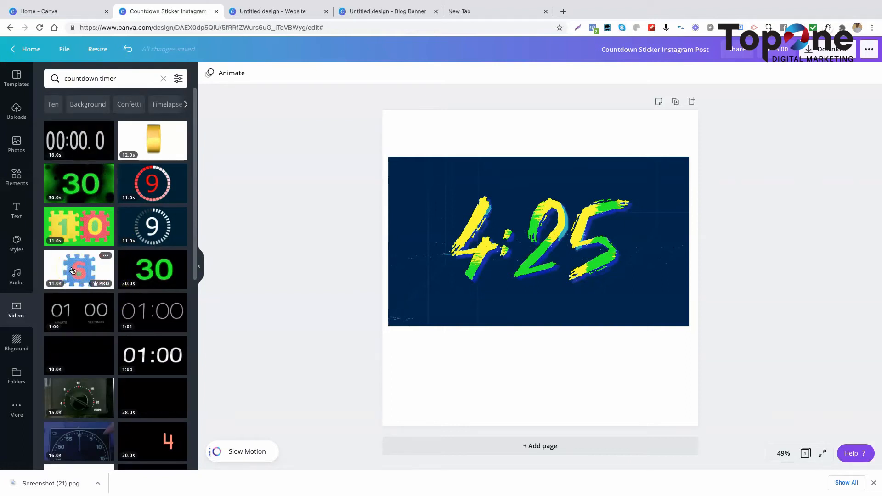
click(80, 226)
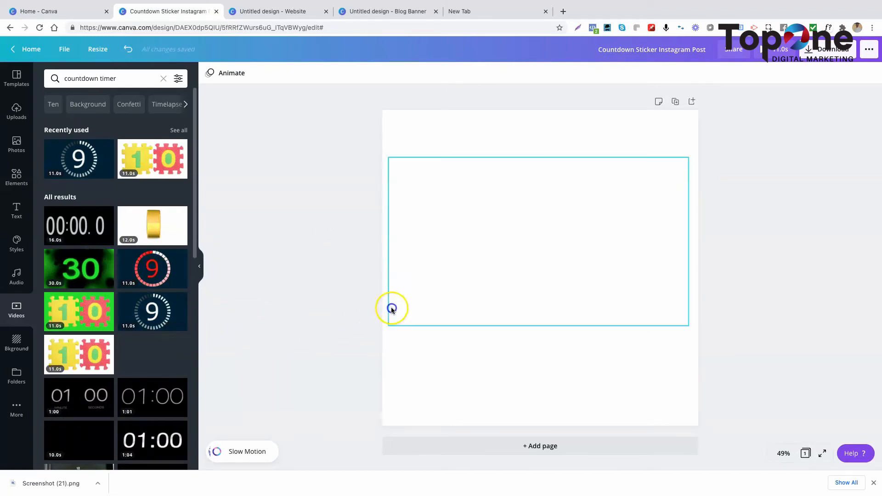
Swap the green 30-second countdown onto the post and browse further results.
click(78, 268)
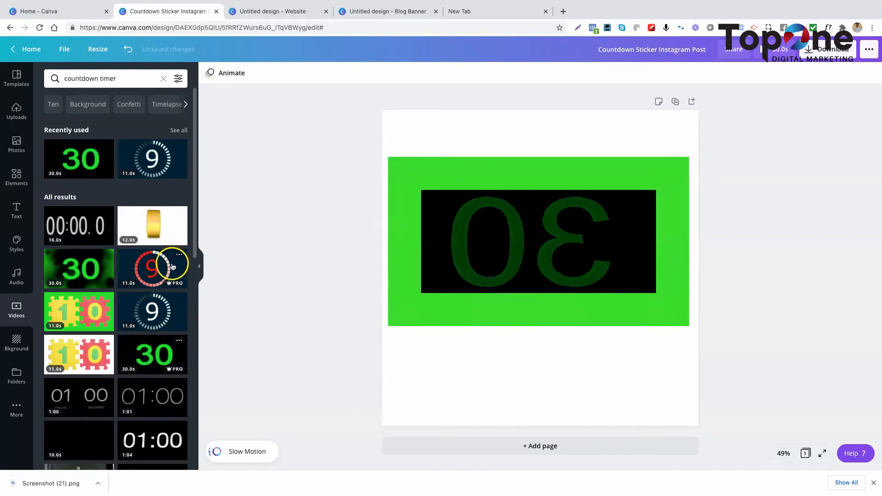
scroll(down, 3)
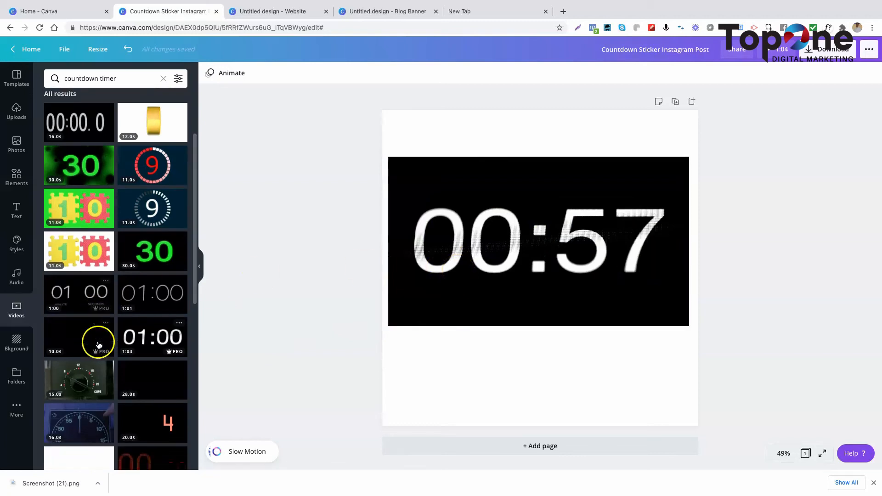
scroll(down, 3)
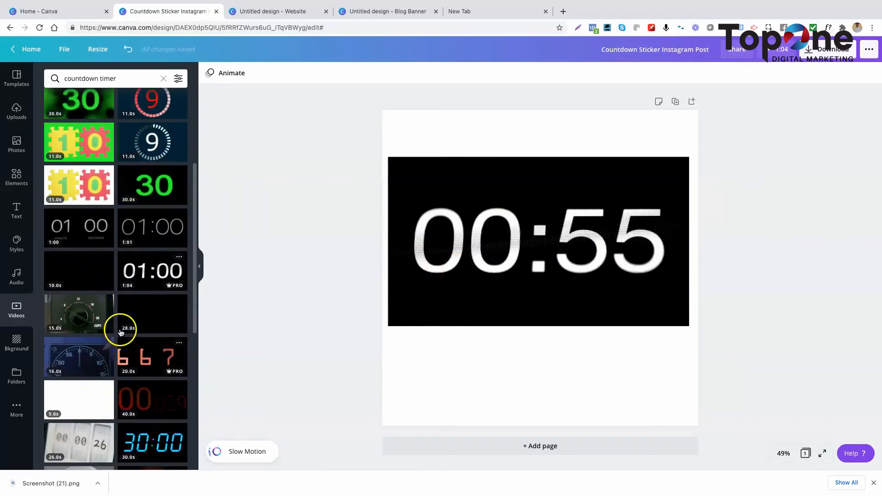
scroll(down, 3)
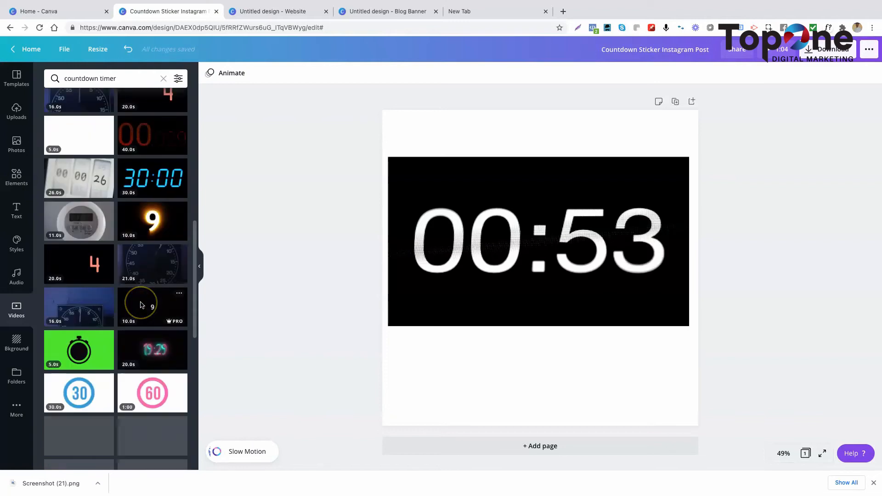
Swap in the blue digital countdown video and return to the search box.
click(152, 179)
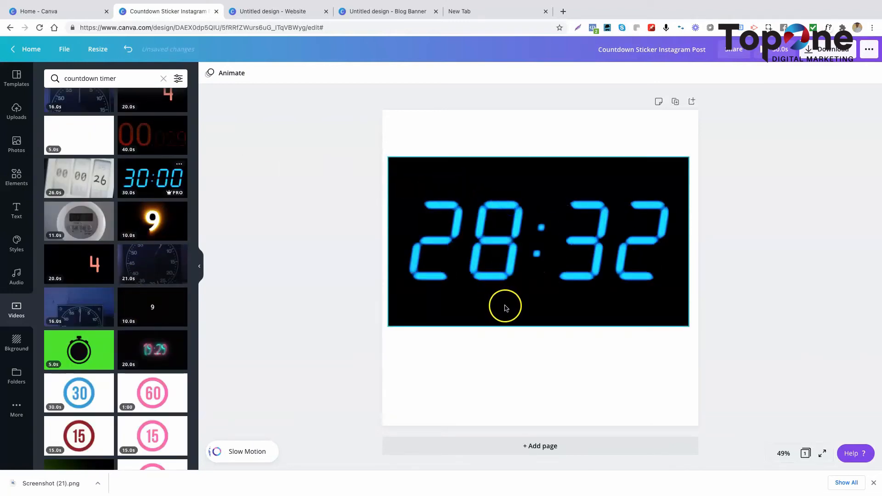
scroll(down, 3)
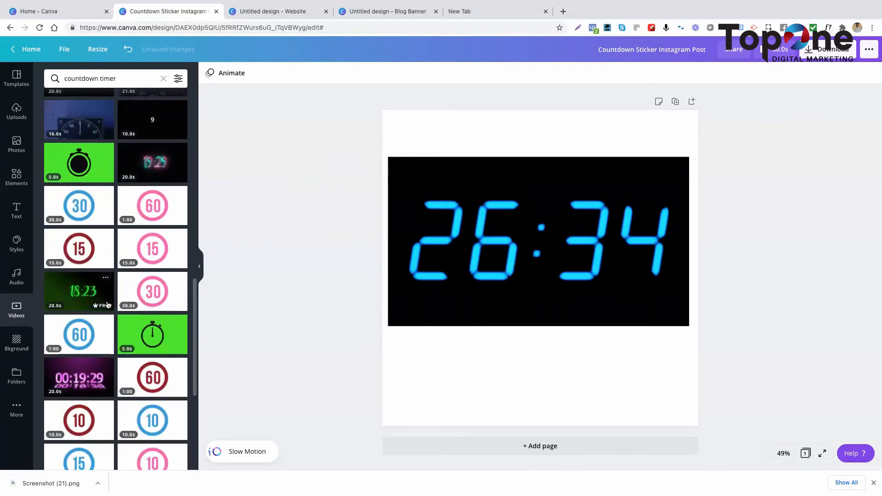
scroll(down, 3)
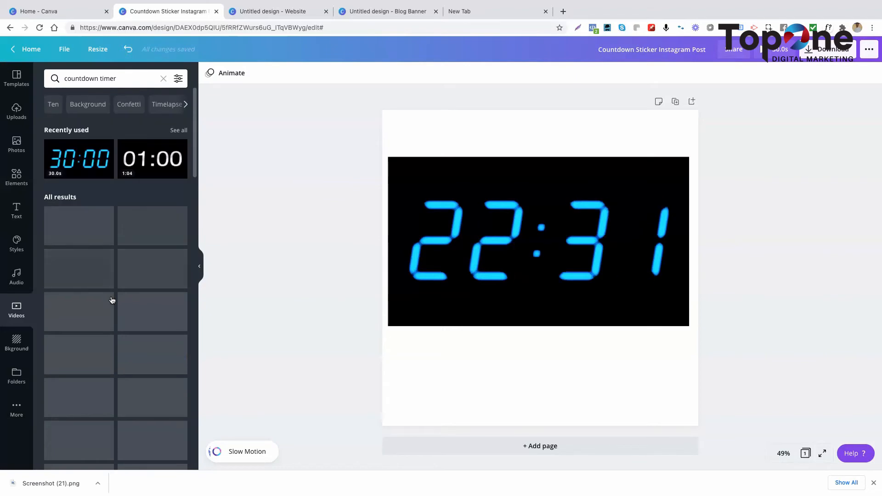
click(112, 78)
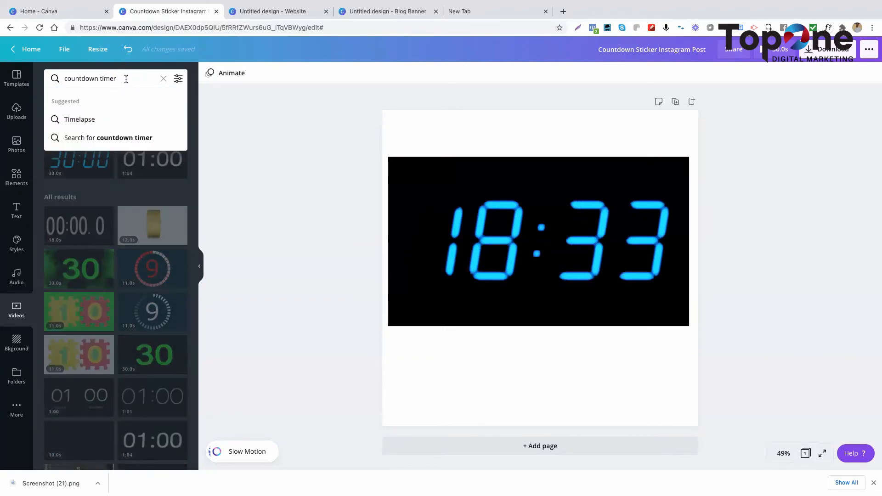
Search Videos for '5 minute countdown' and try the green digital 30:00 clip.
key(Backspace)
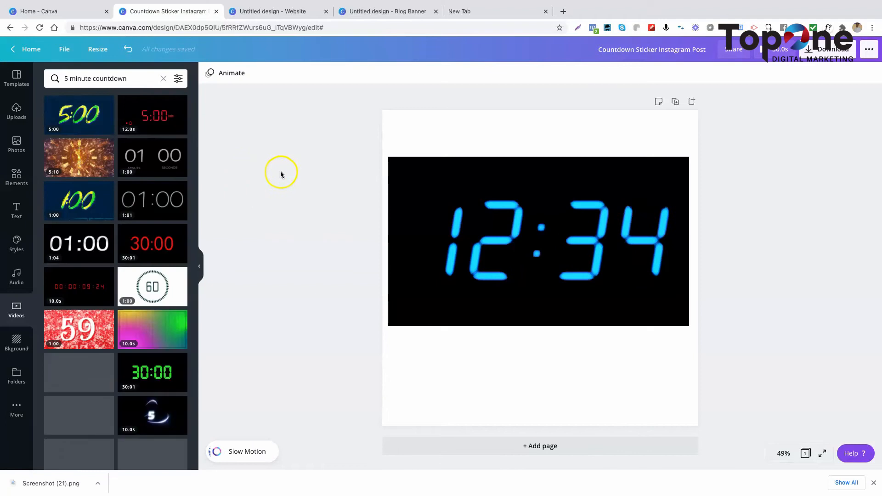
scroll(down, 3)
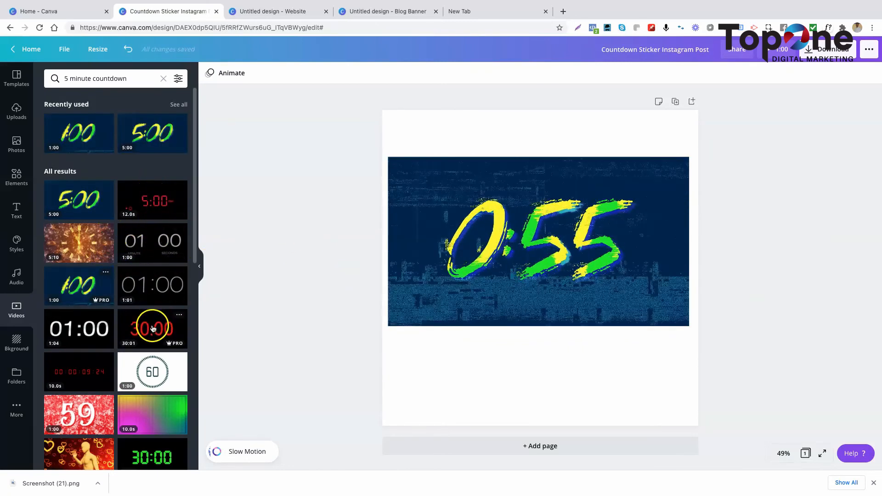
click(151, 328)
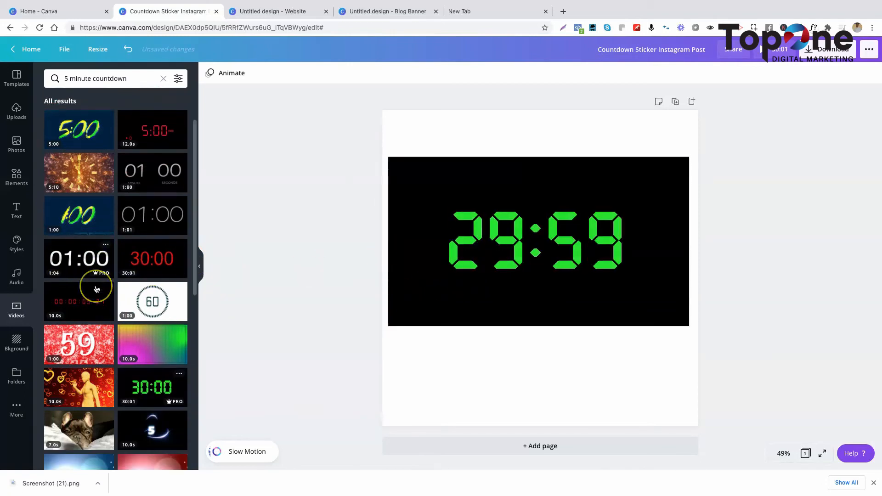
Swap the coloured-balls countdown clip onto the post.
scroll(down, 3)
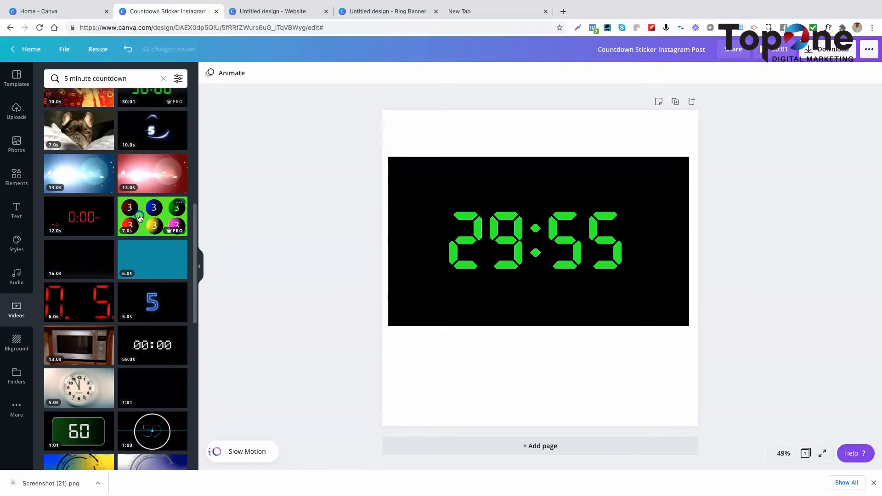
click(152, 216)
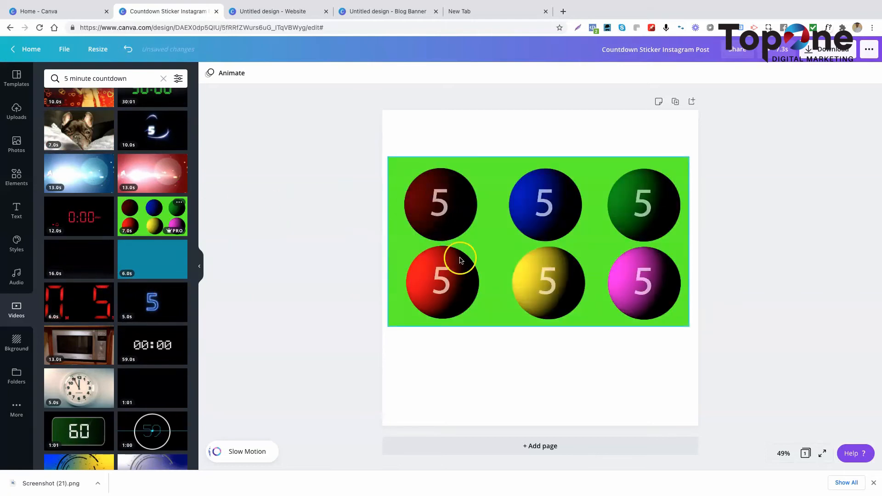
scroll(down, 3)
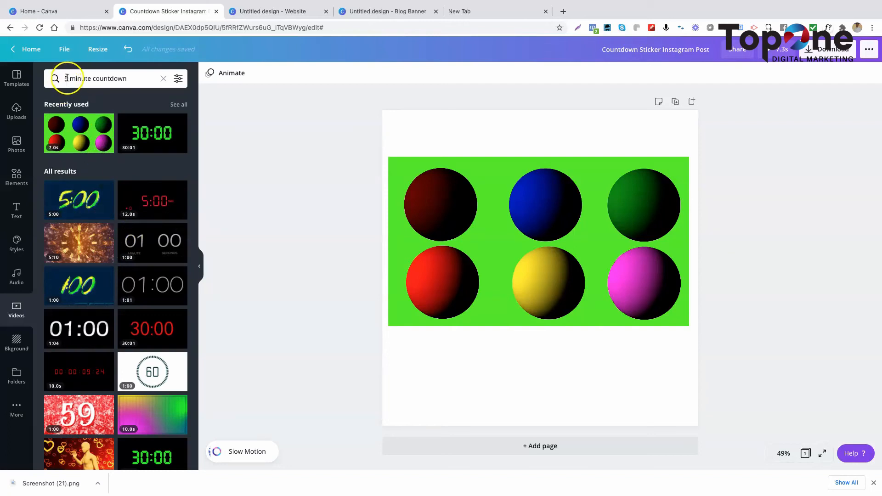
Search '3 minute countdown' videos, add the red-ring clip and select it on the canvas.
click(106, 78)
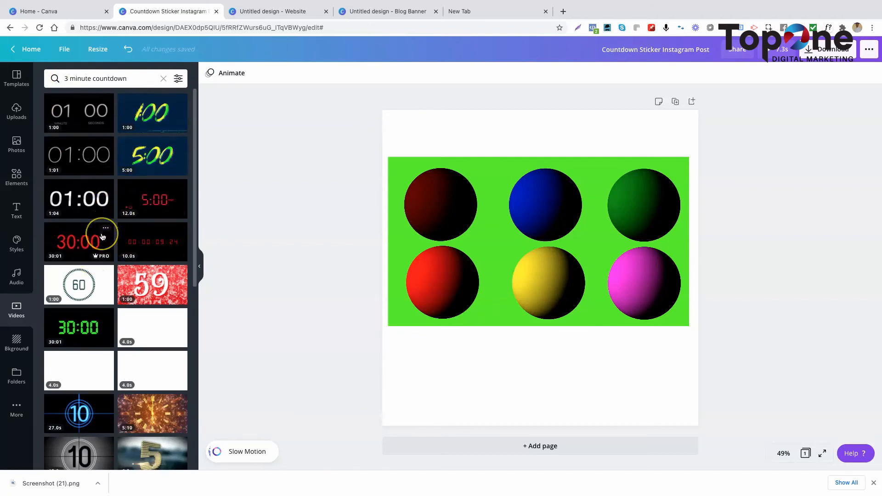
scroll(down, 3)
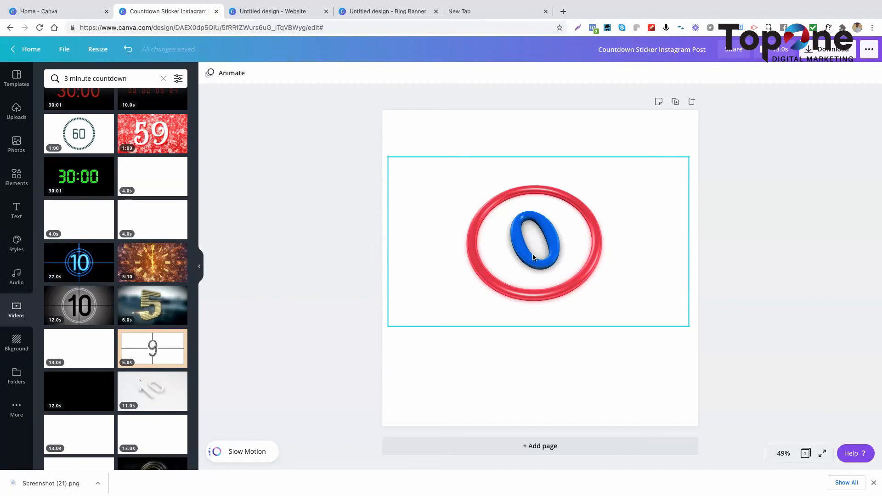
click(535, 244)
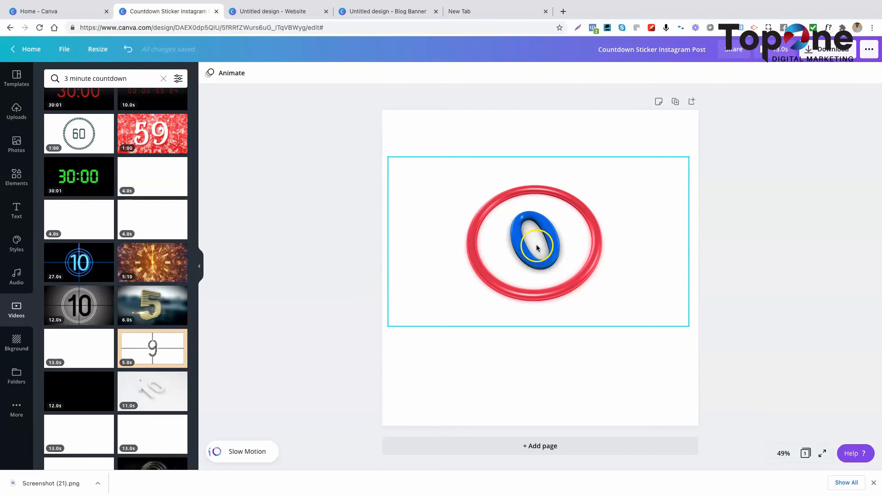